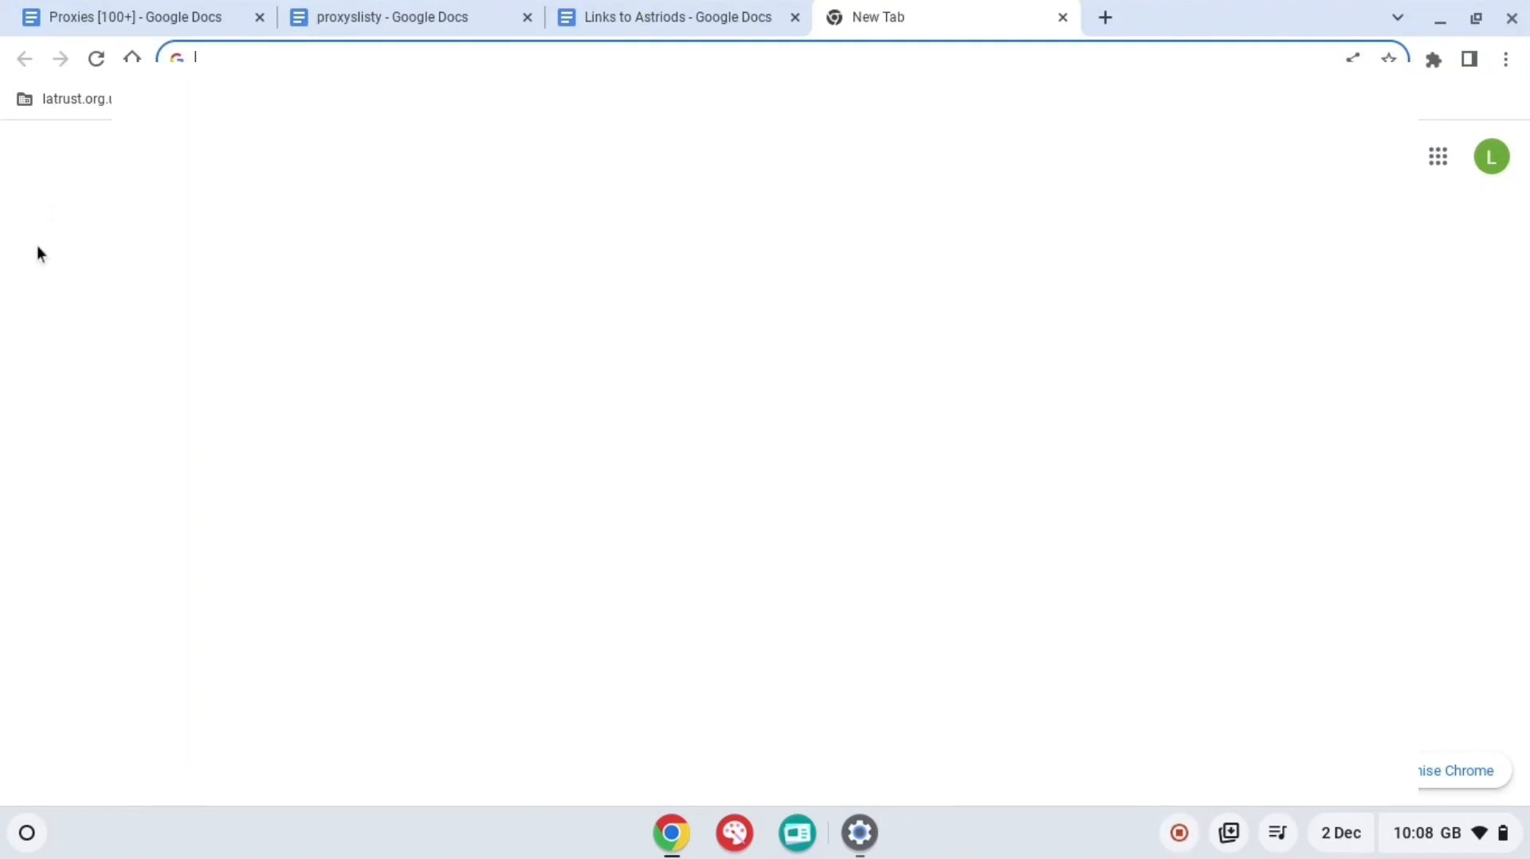
Step: Switch to the 'Proxies [100+]' Google Docs tab showing the proxy link list
{"action": "left_click", "coordinate": [137, 16]}
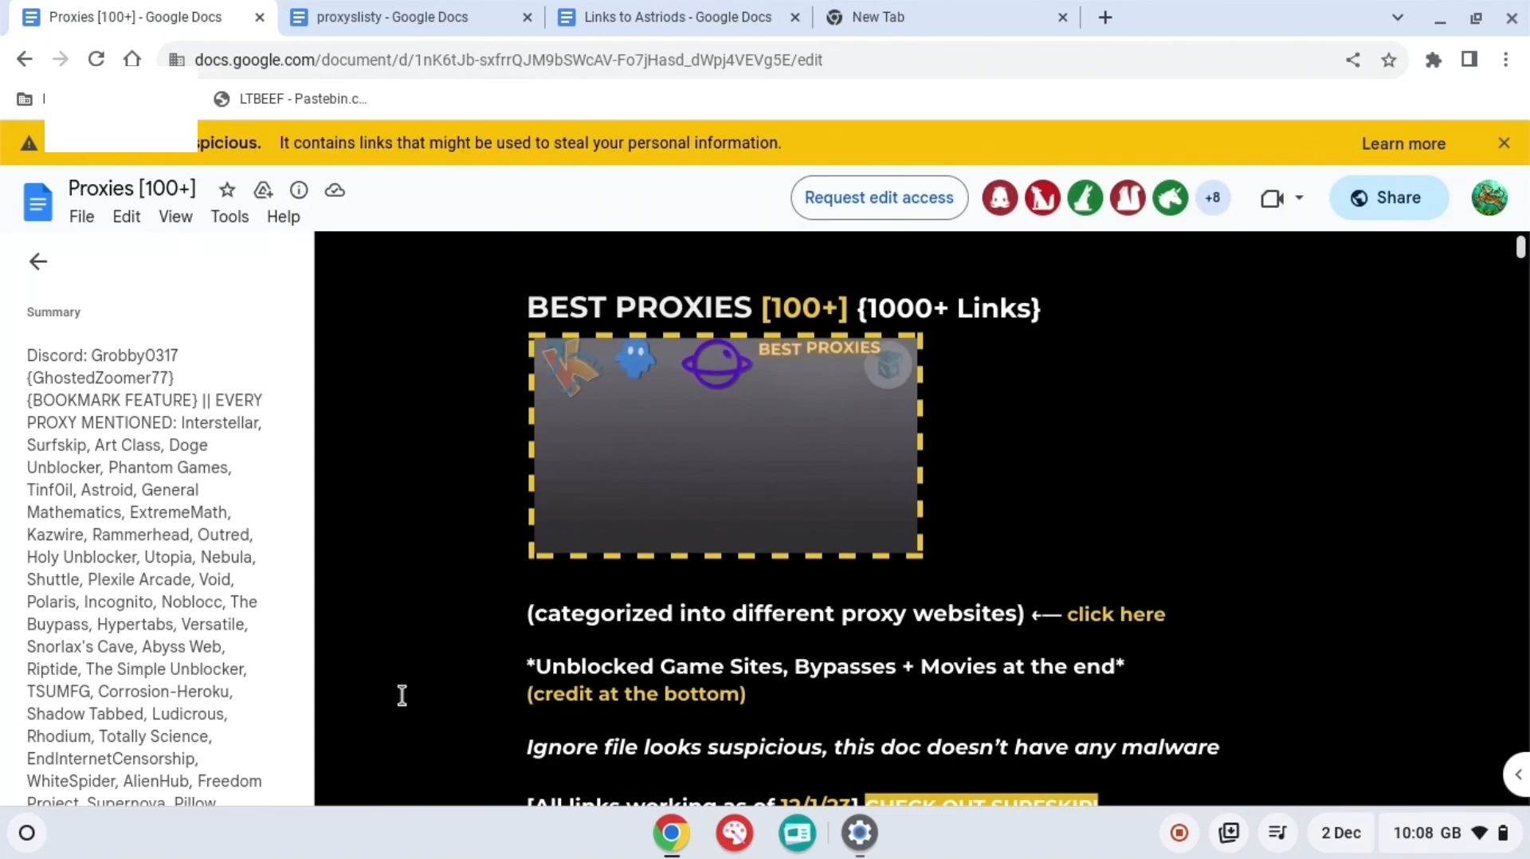
Step: Search the document for 'rammer' and open the gabeisagoober.bluepill.ml Rammerhead link
{"action": "key", "text": "ctrl+f"}
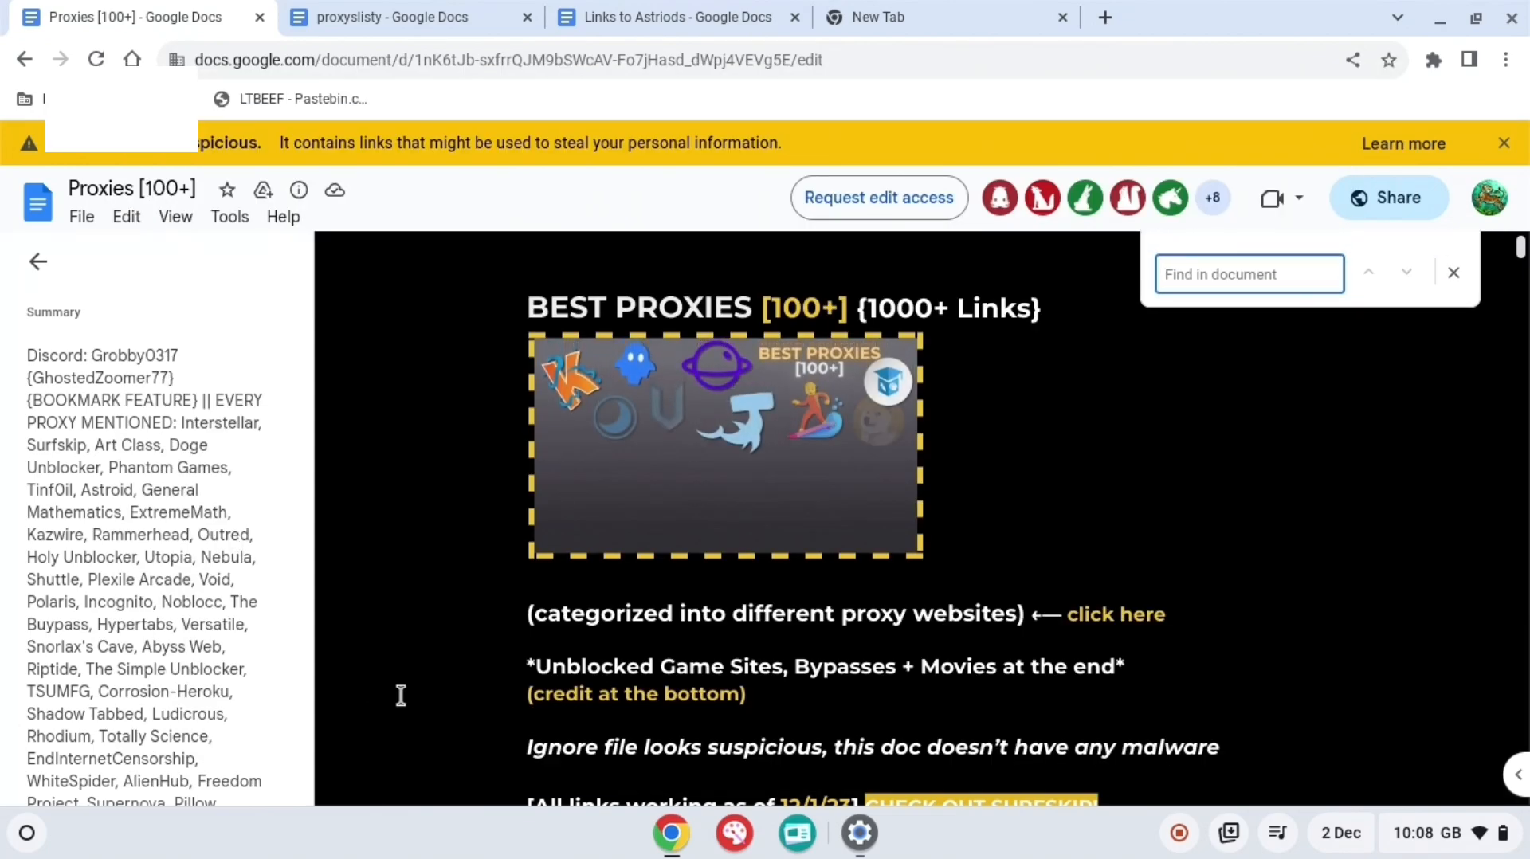
{"action": "type", "text": "rammer"}
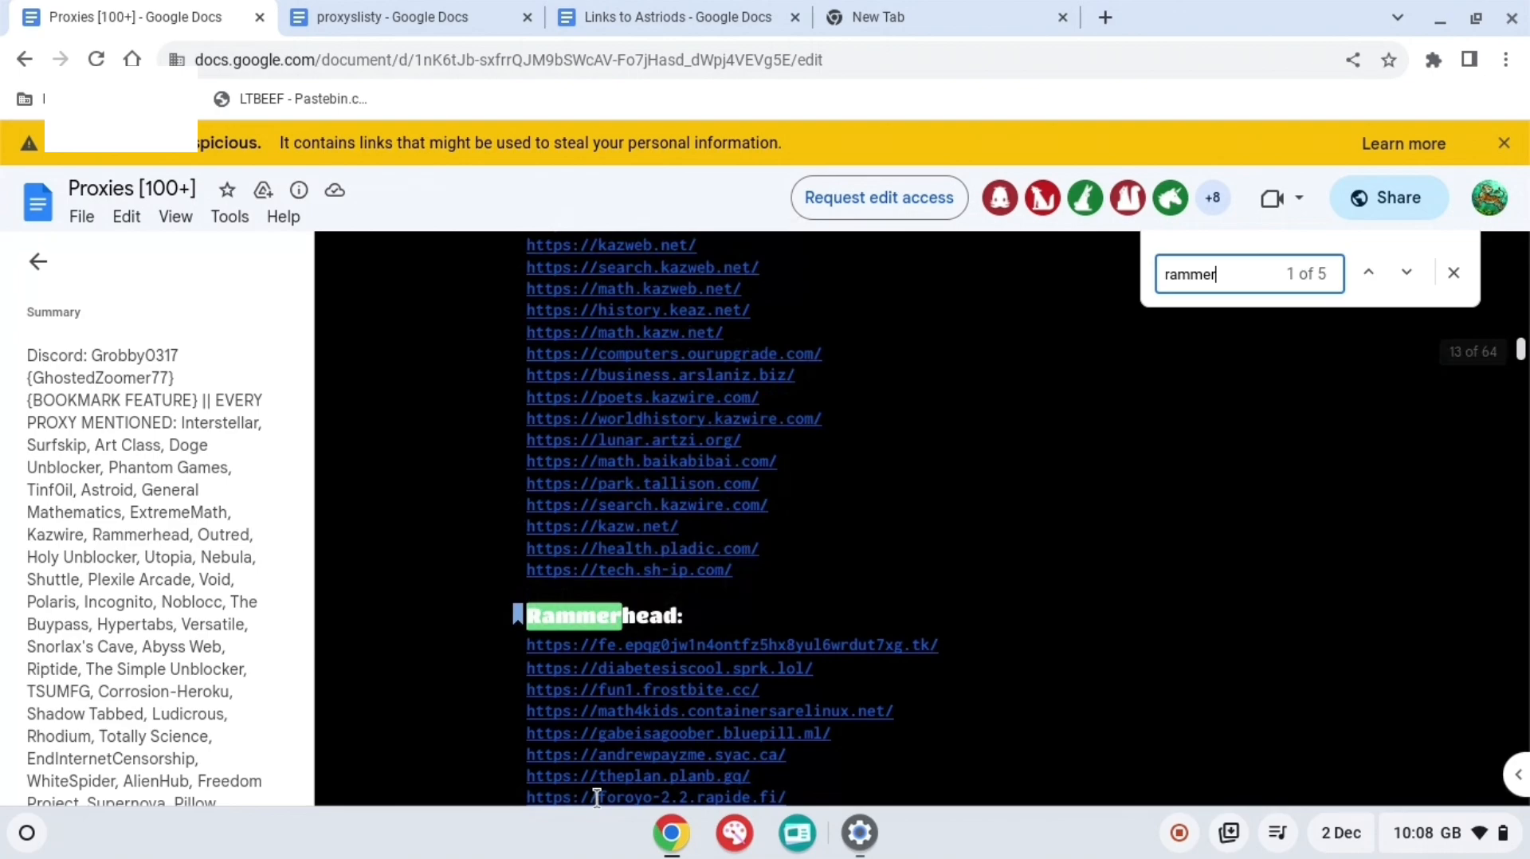
{"action": "scroll", "scroll_direction": "down", "scroll_amount": 3}
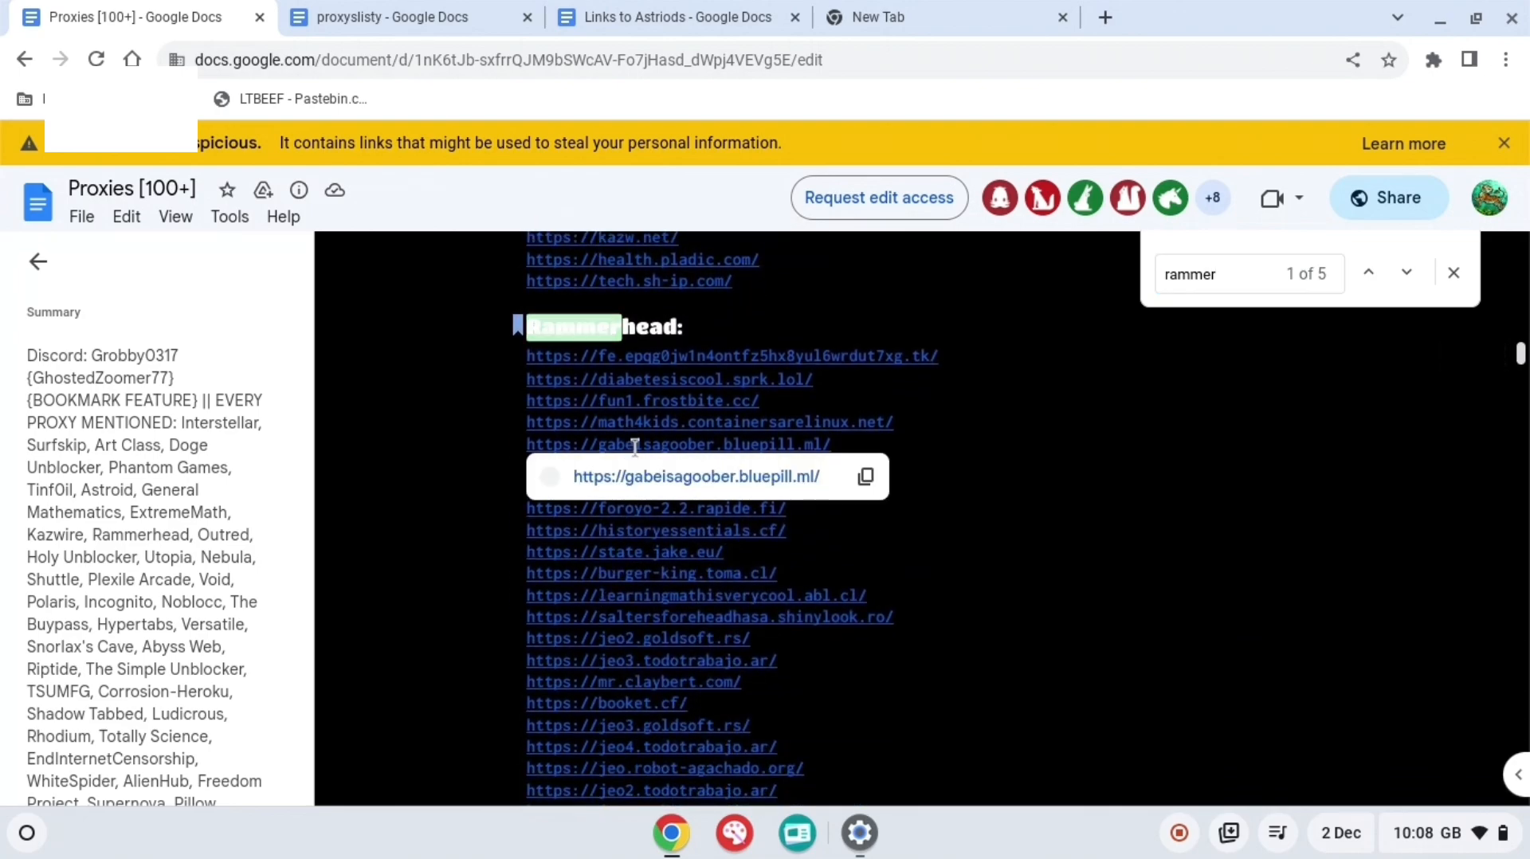
{"action": "left_click", "coordinate": [695, 477]}
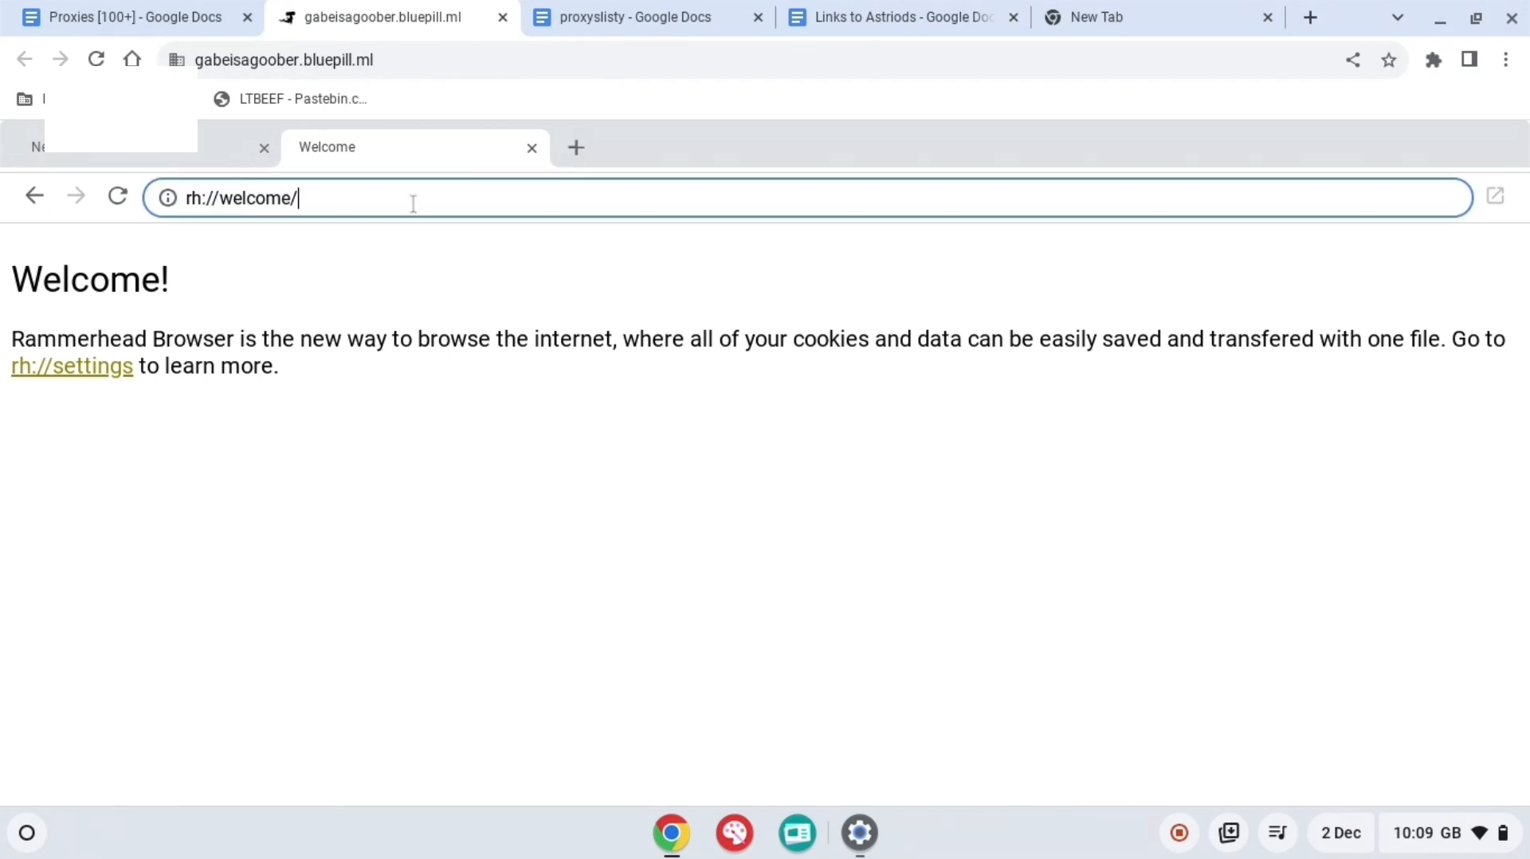
Step: Enter discord.com as the destination in the Rammerhead proxy browser
{"action": "type", "text": "discor"}
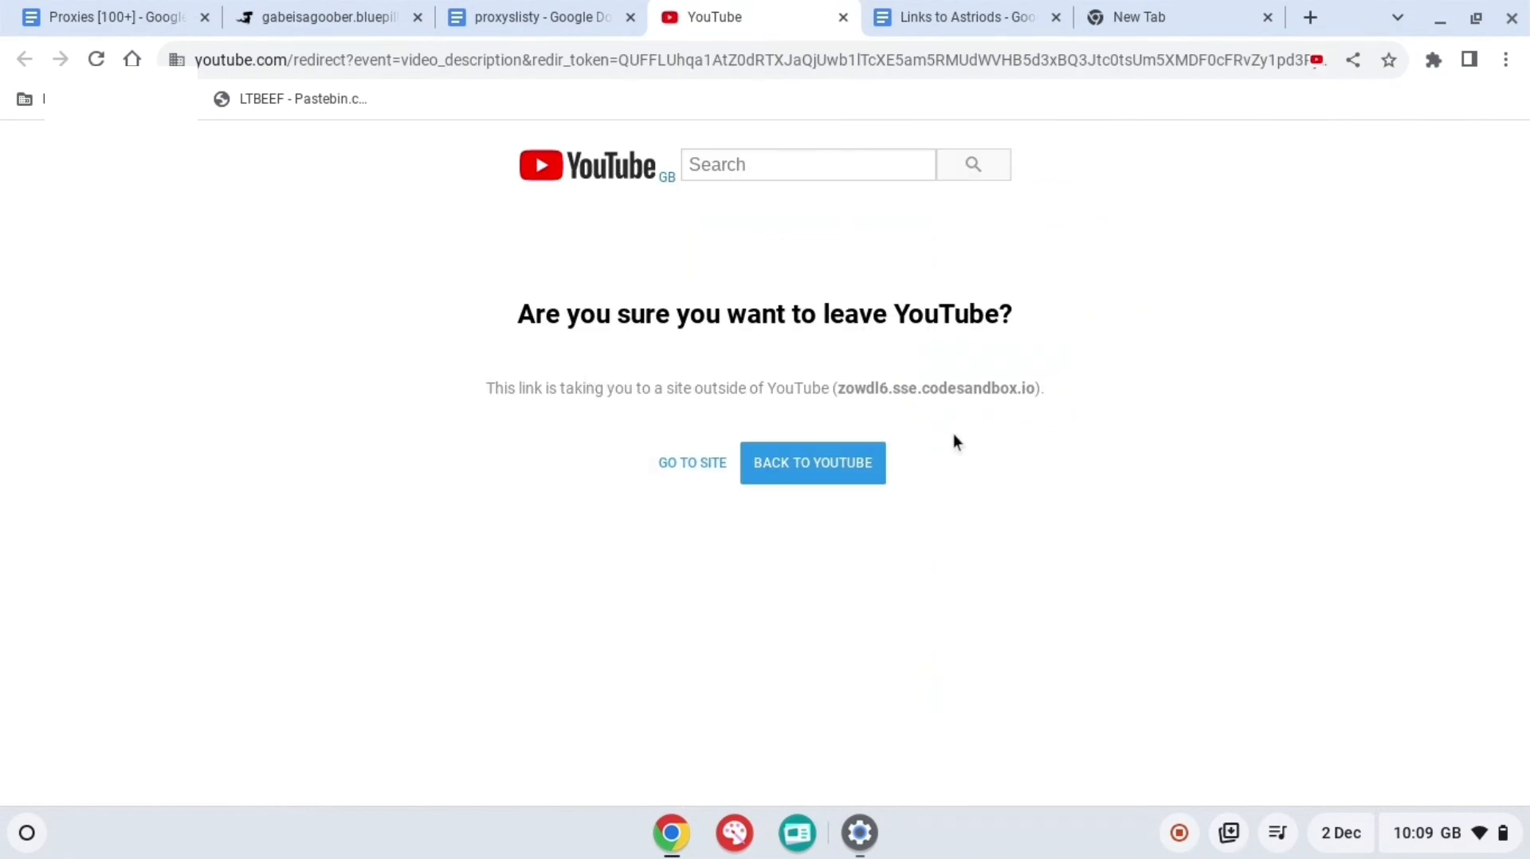
{"action": "mouse_move", "coordinate": [692, 463]}
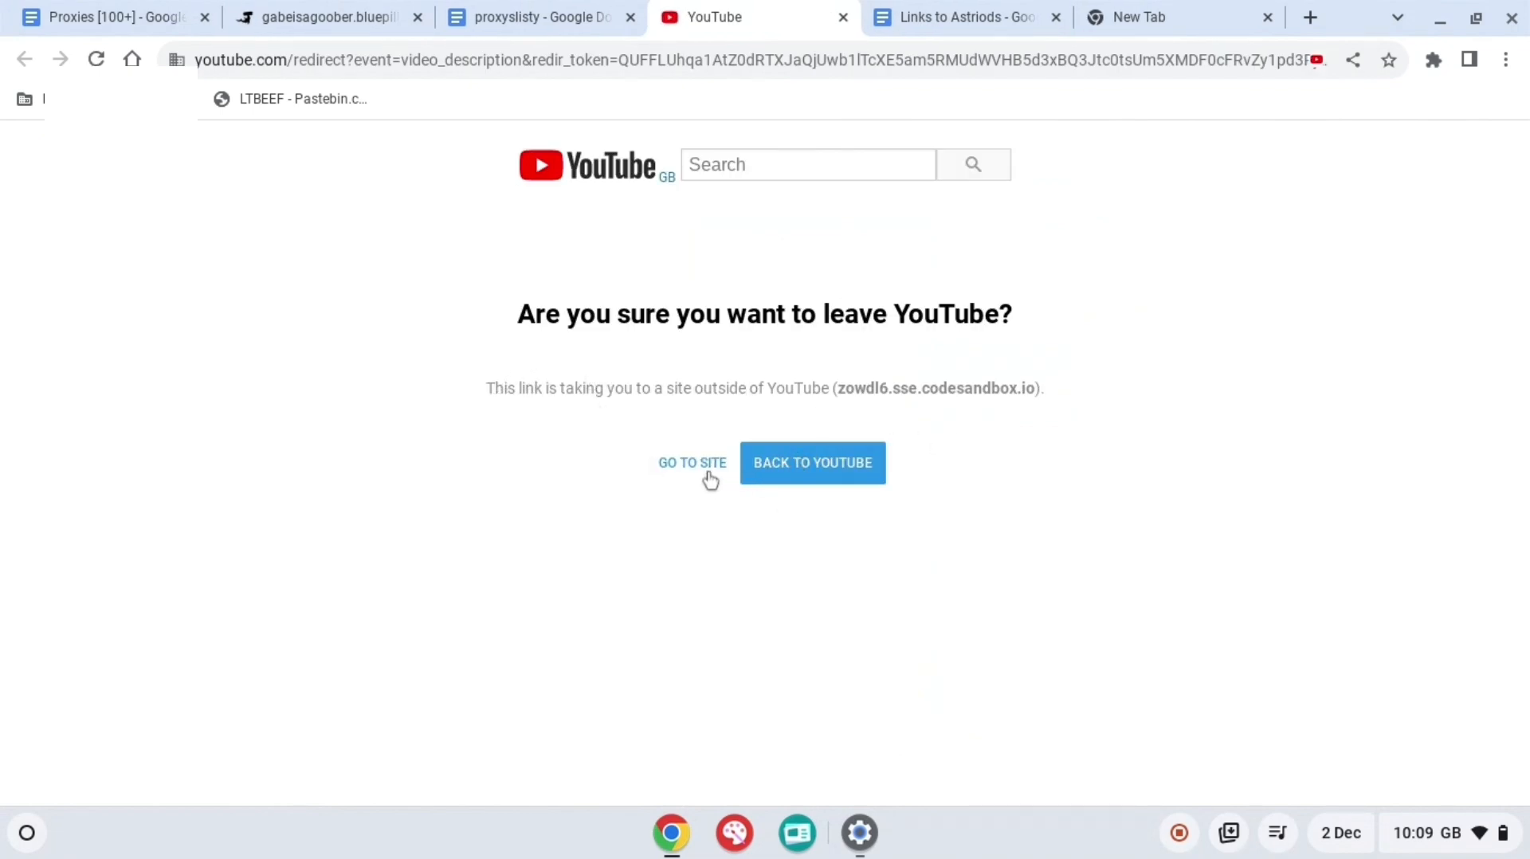
Step: Confirm 'GO TO SITE' on the YouTube redirect notice to reach the codesandbox Taco Proxy page
{"action": "left_click", "coordinate": [692, 463]}
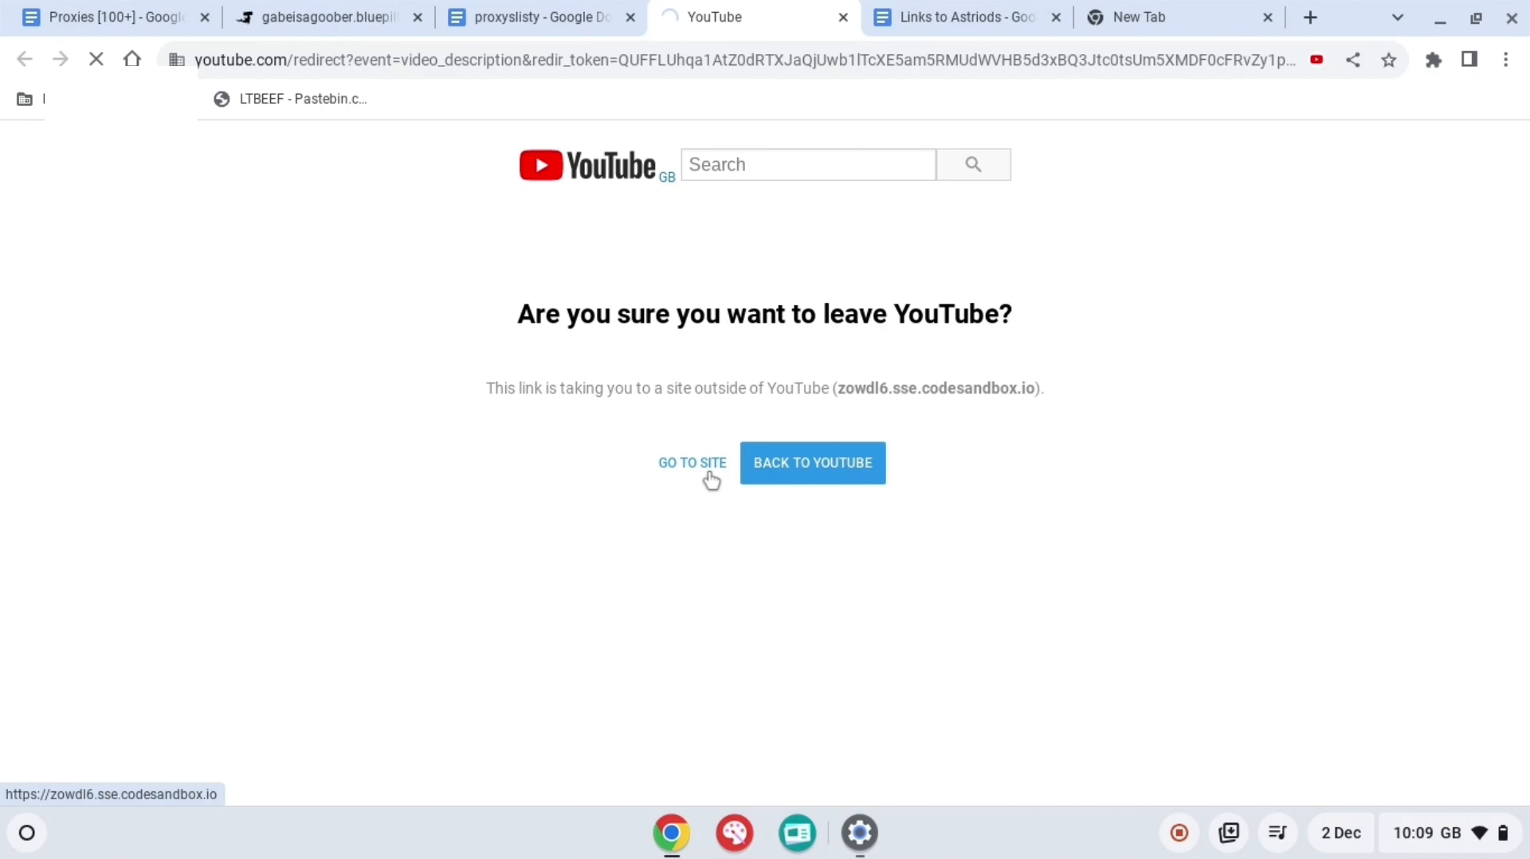
{"action": "left_click", "coordinate": [690, 462]}
{"action": "type", "text": "h"}
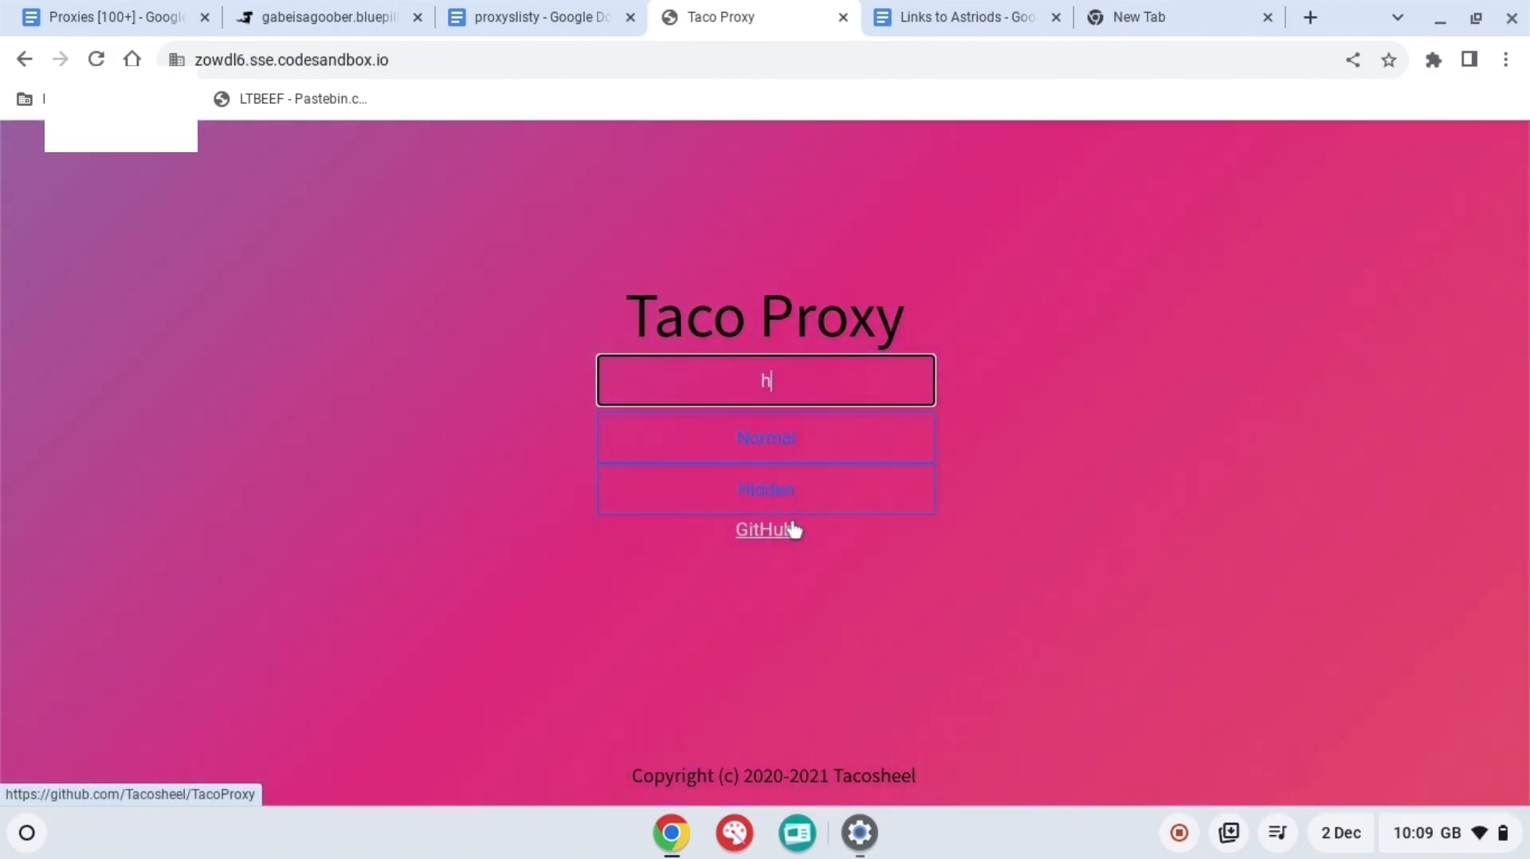
{"action": "type", "text": "ttps:?"}
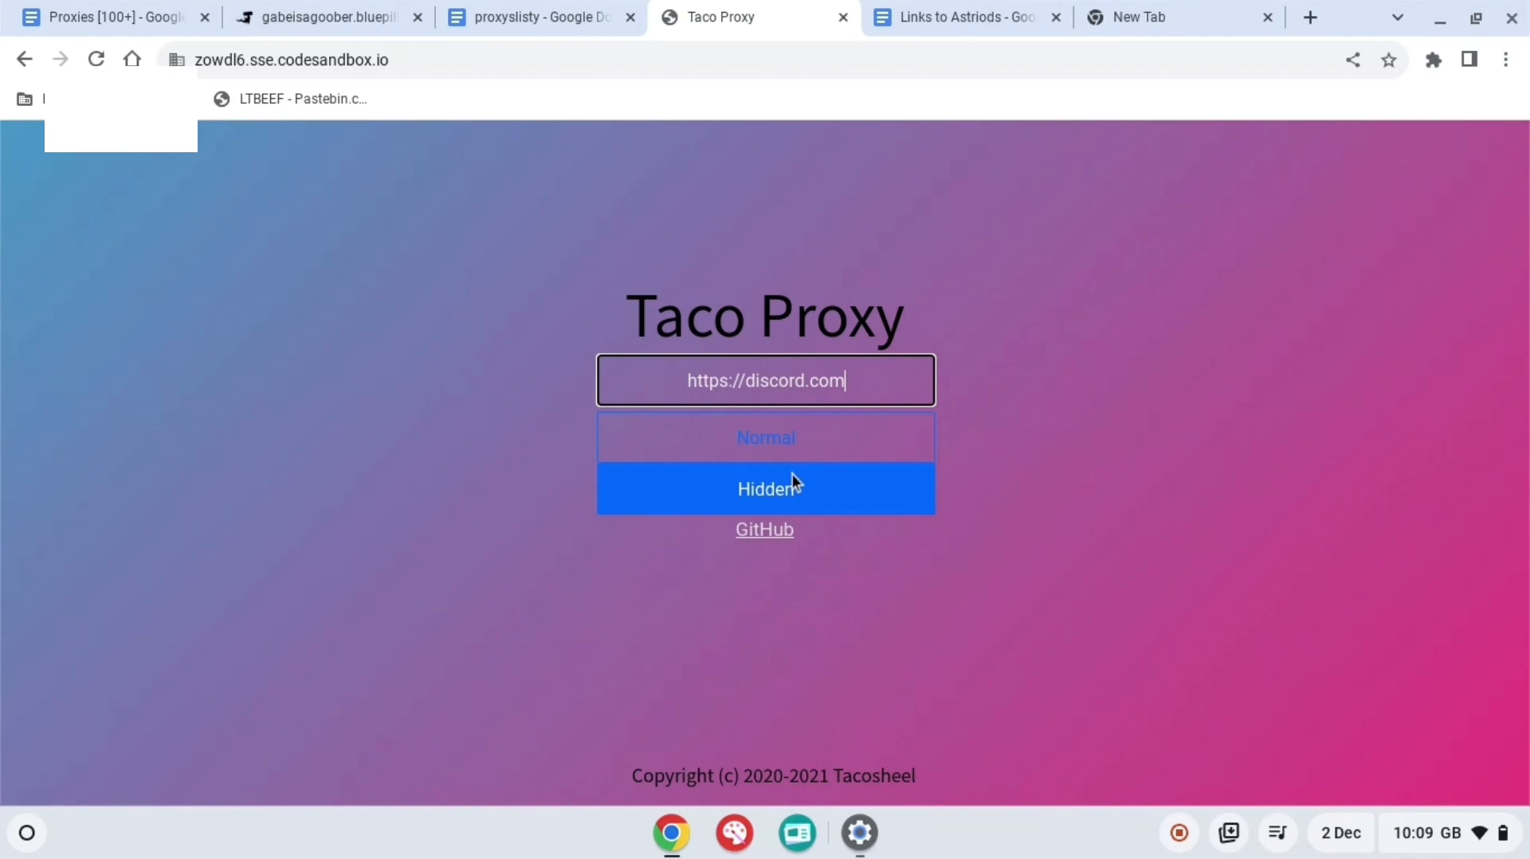
{"action": "left_click", "coordinate": [764, 487]}
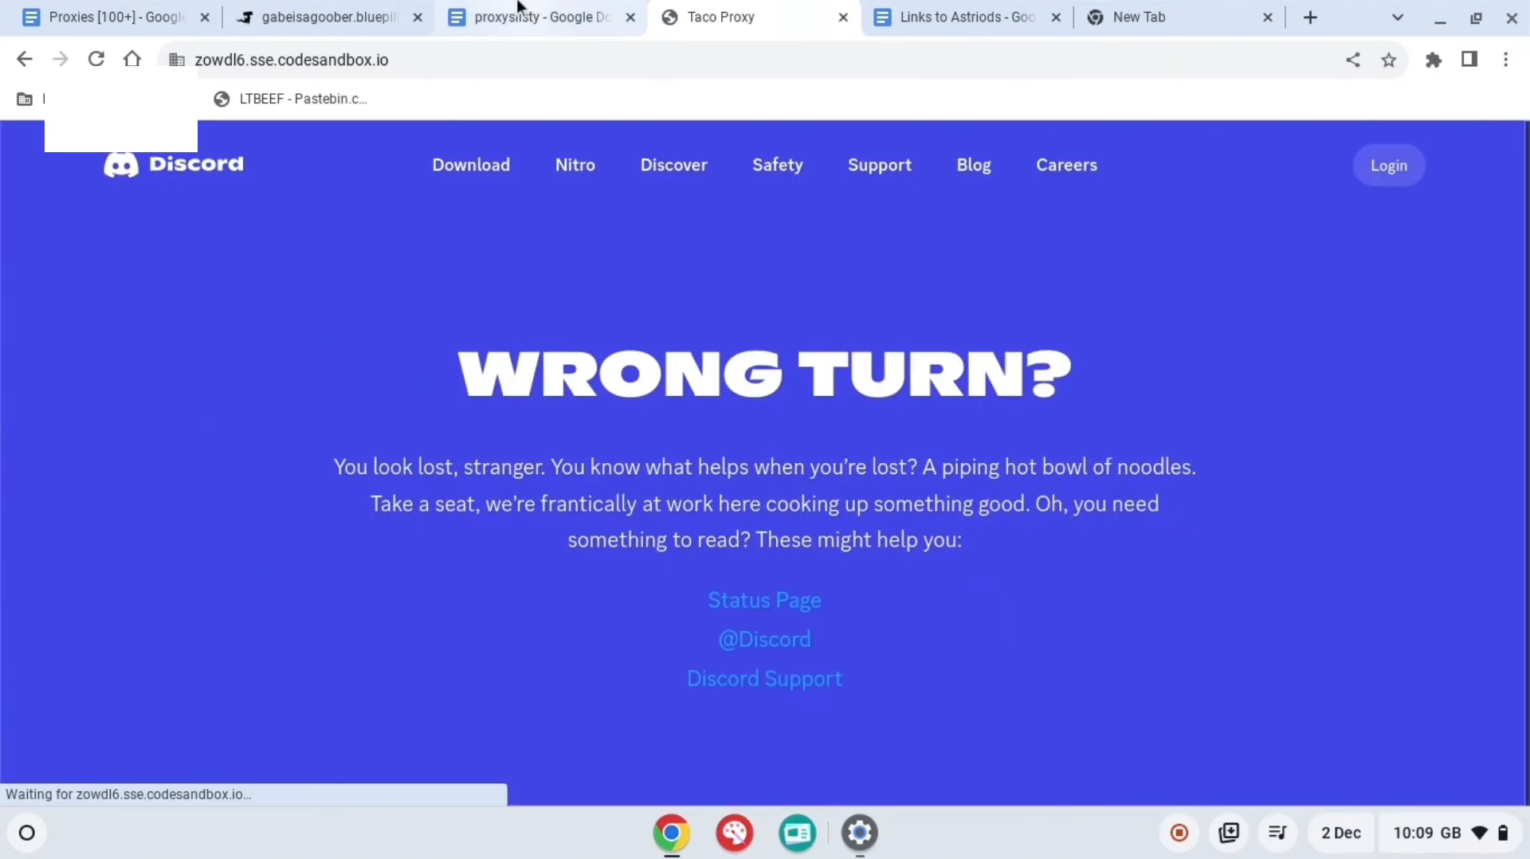
Step: Browse the Links to Astriods document's link list, then return to the Taco Proxy tab
{"action": "left_click", "coordinate": [961, 16]}
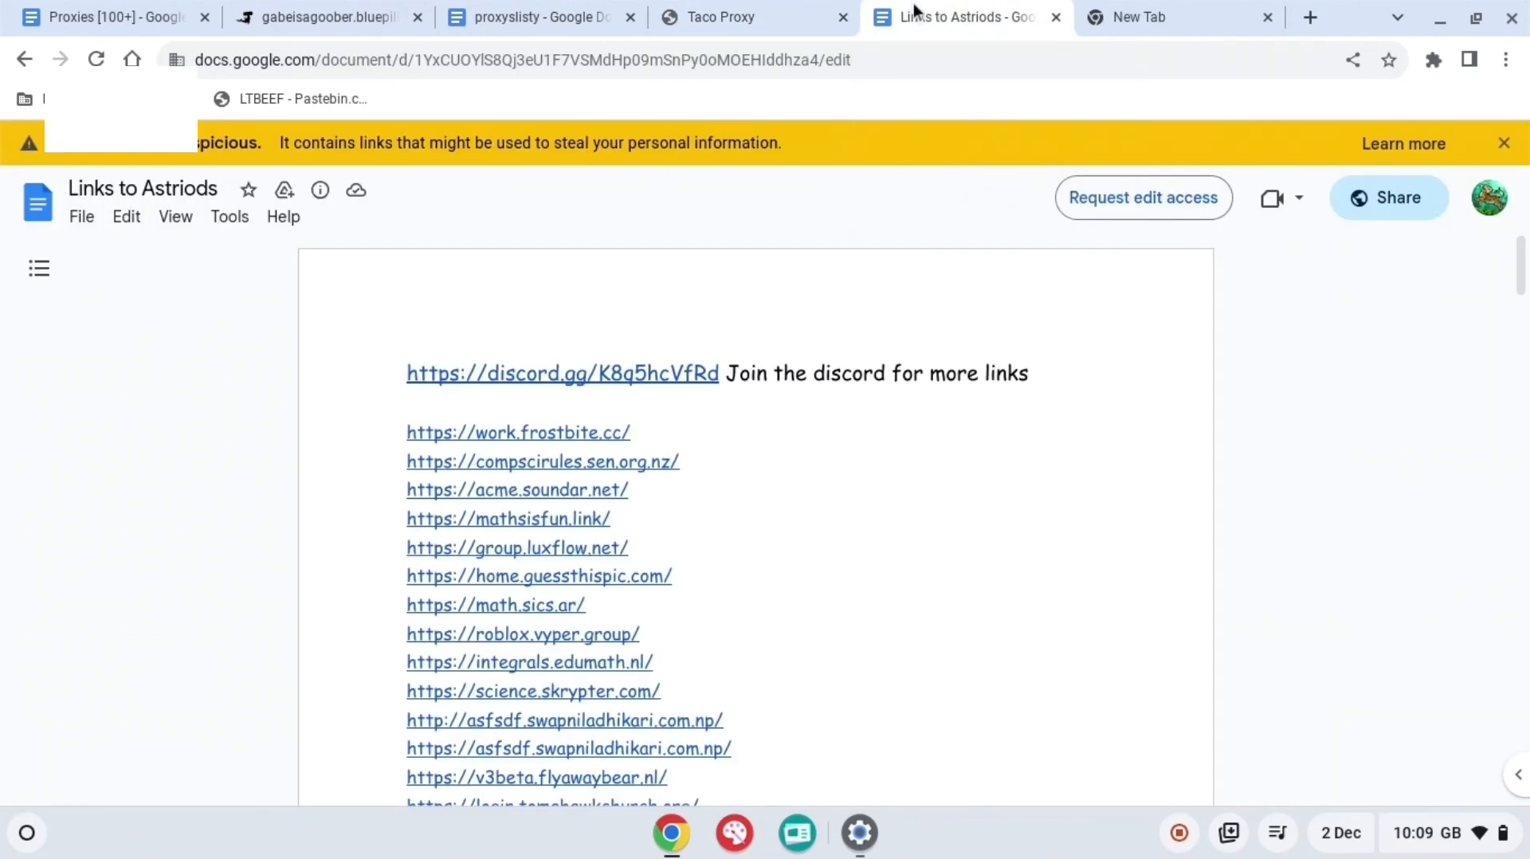
{"action": "scroll", "scroll_direction": "down", "scroll_amount": 3}
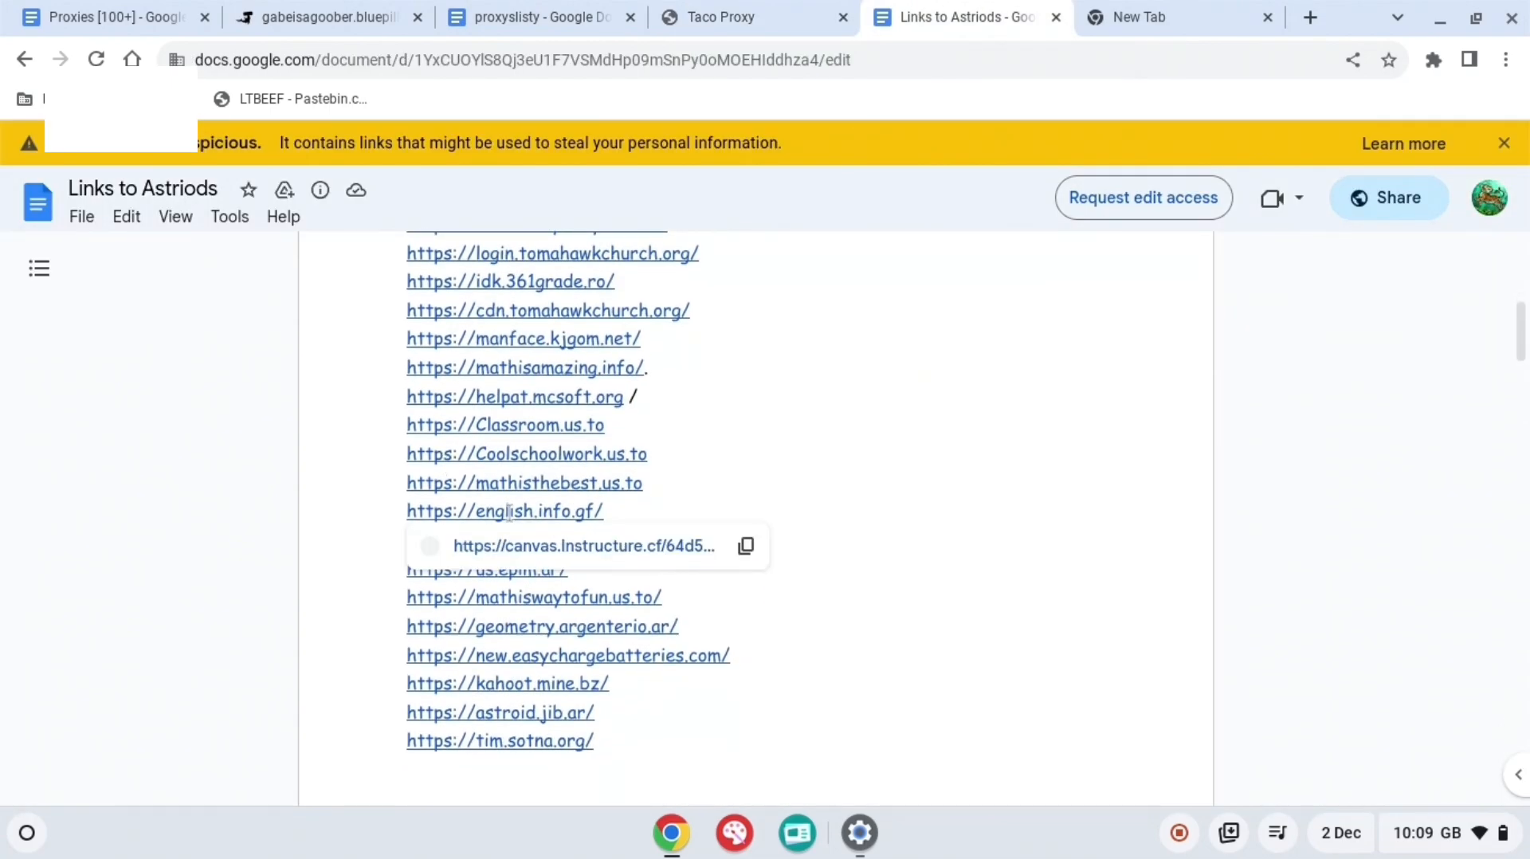
{"action": "left_click", "coordinate": [750, 15]}
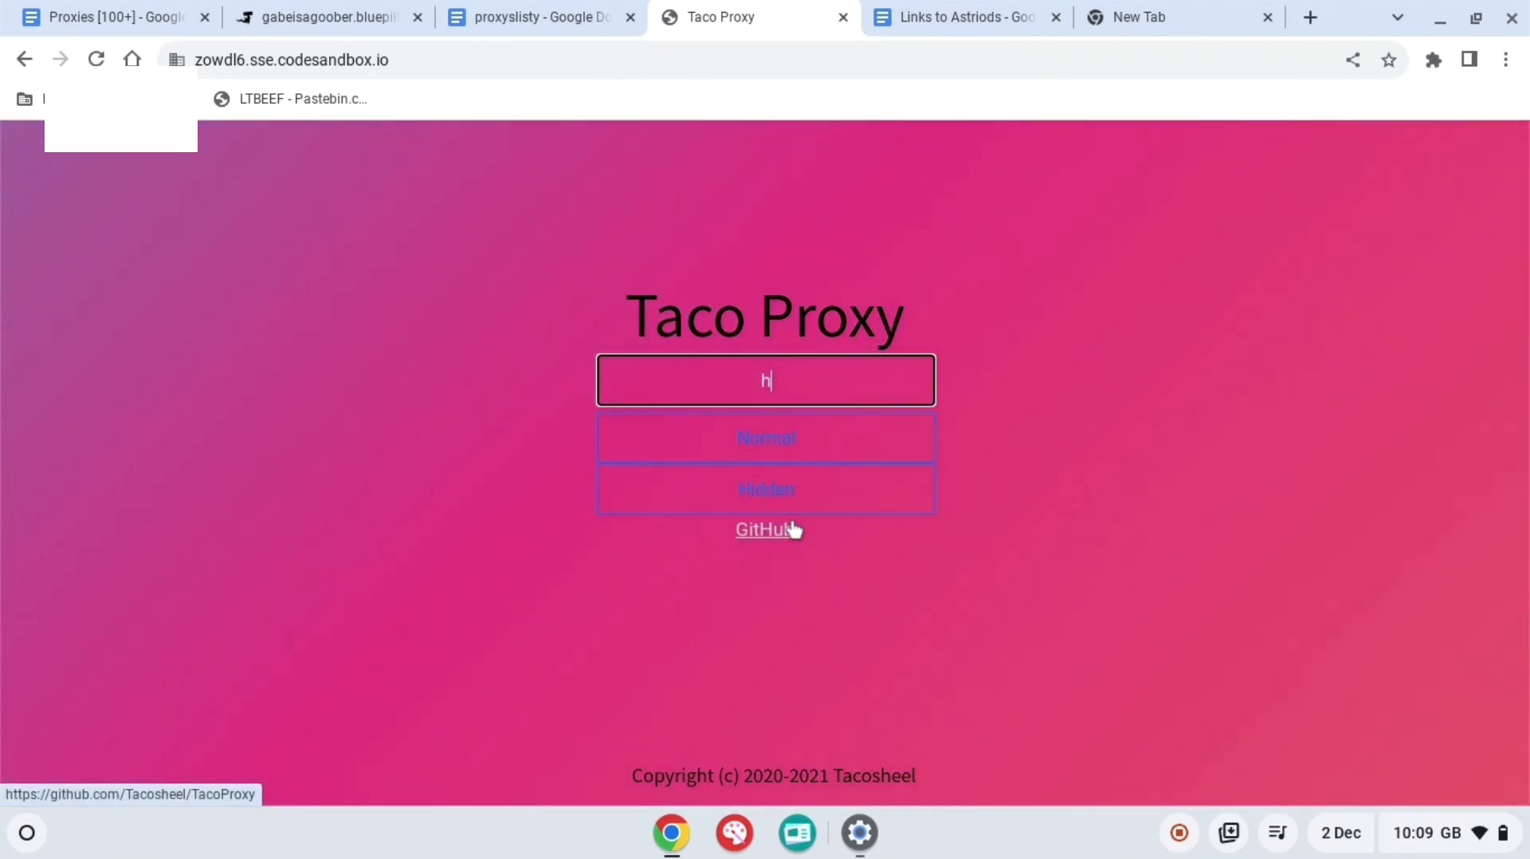
{"action": "type", "text": "ttps:??"}
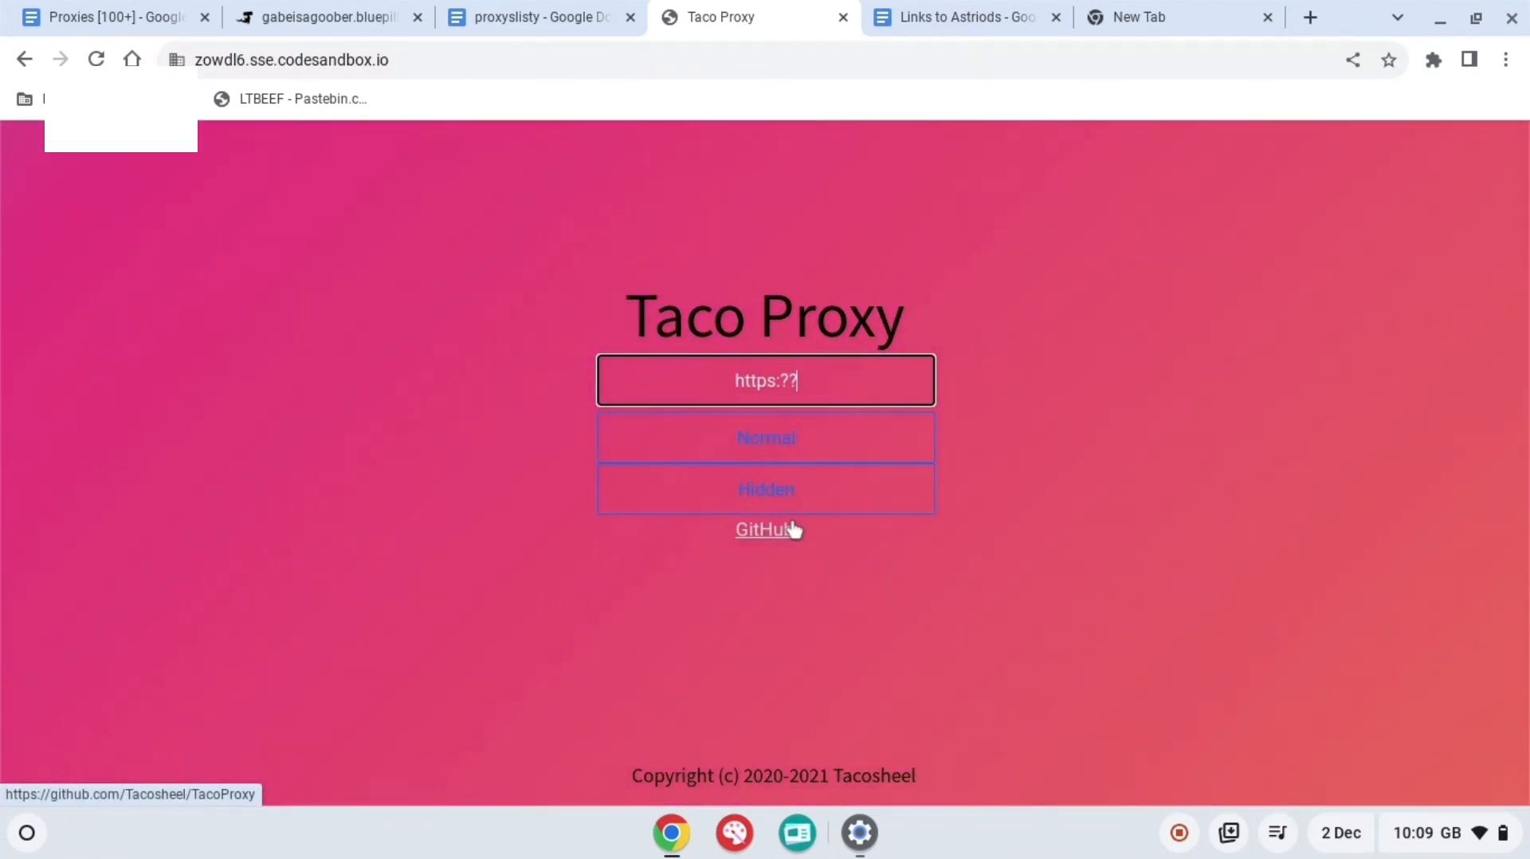
{"action": "type", "text": "https://discord.com"}
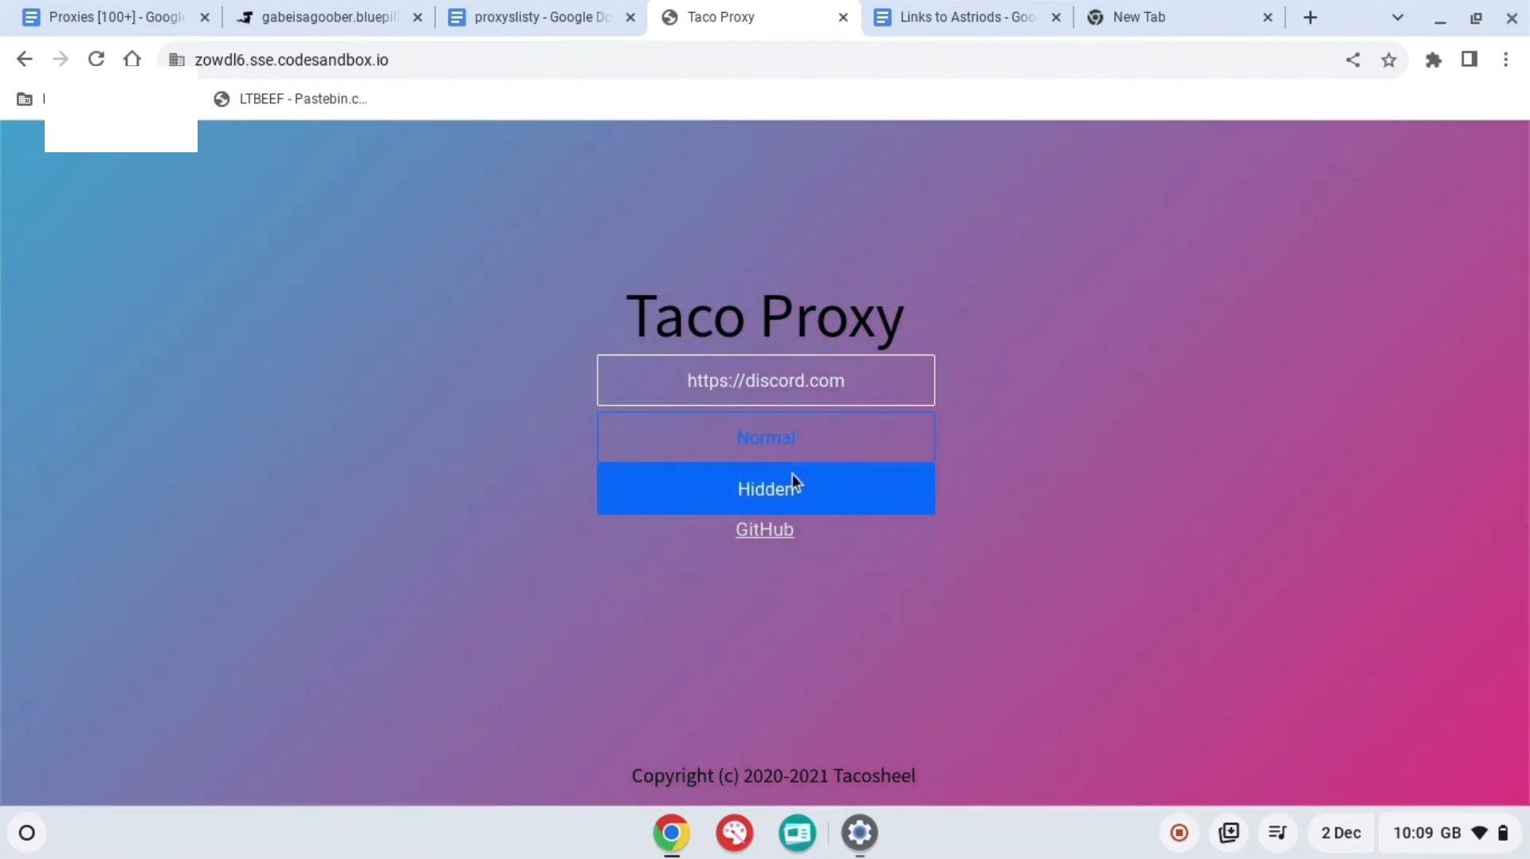
{"action": "left_click", "coordinate": [765, 488]}
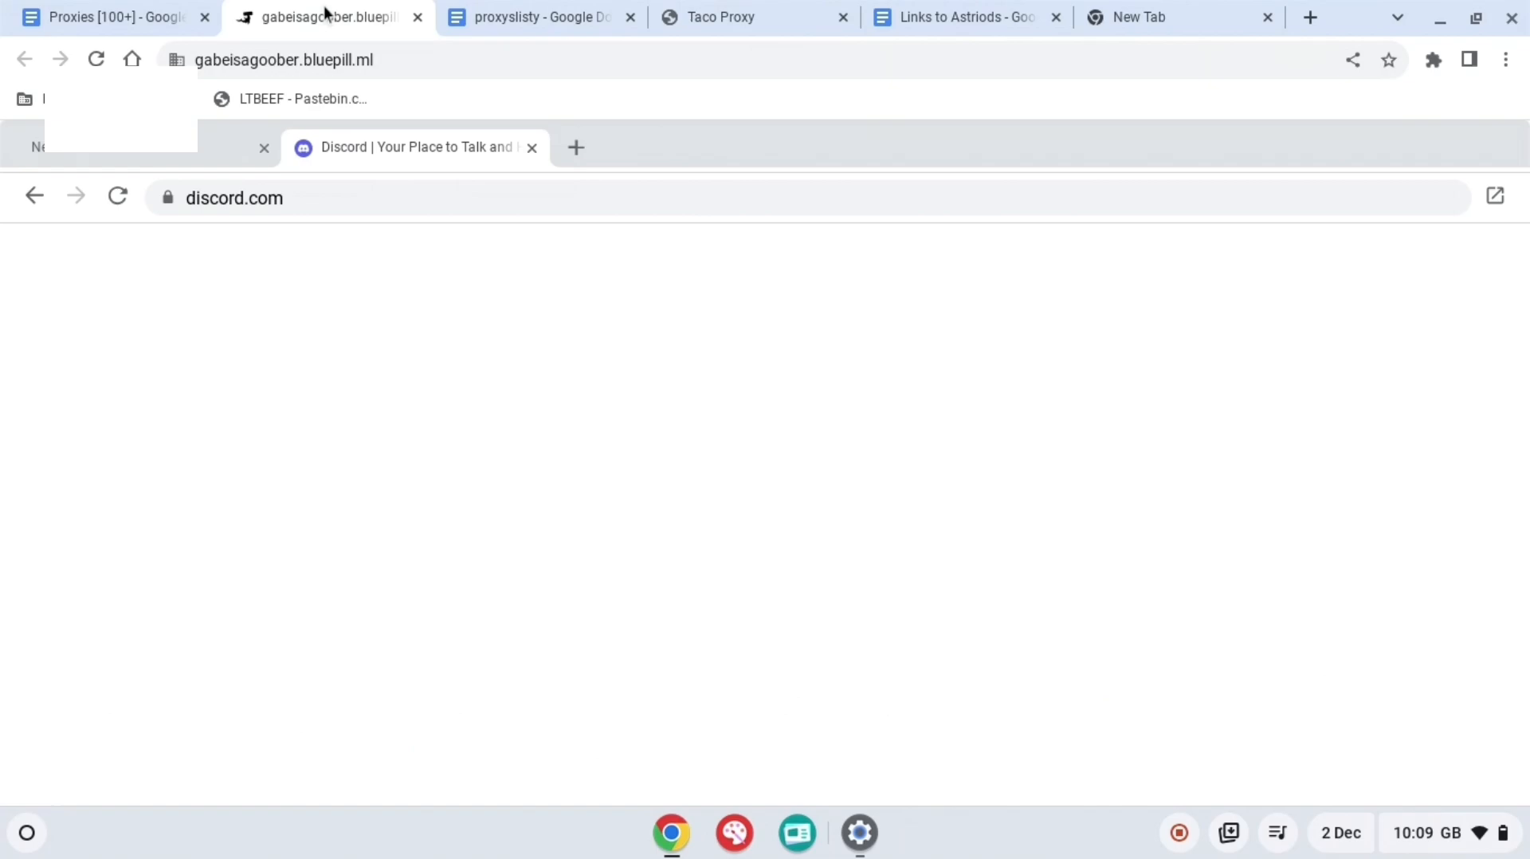